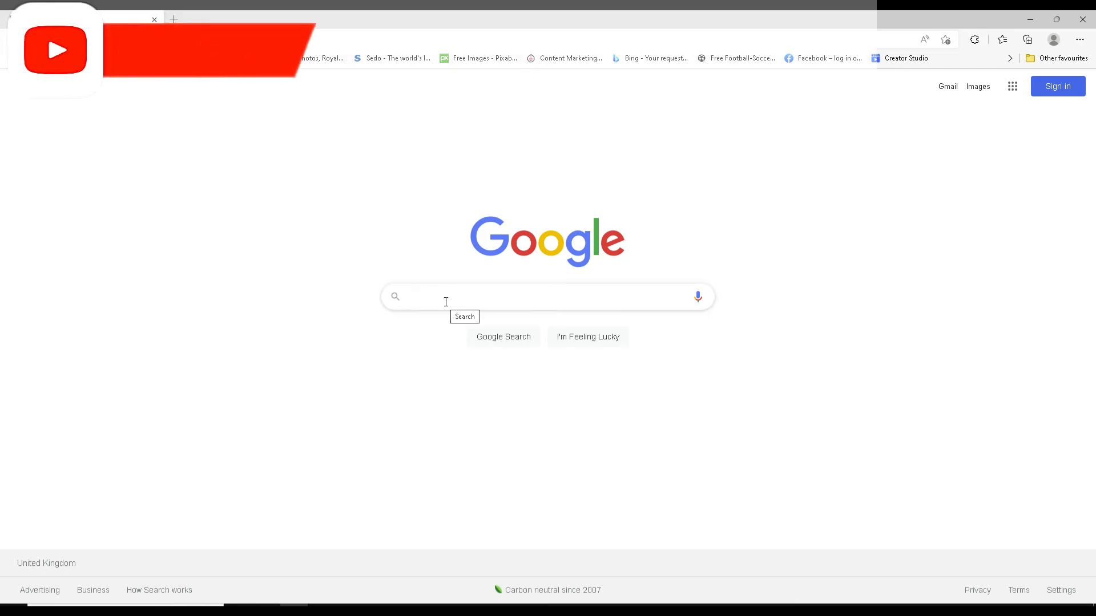
# - Search Google for 'better discord' to bring up the BetterDiscord results
pyautogui.write('better')
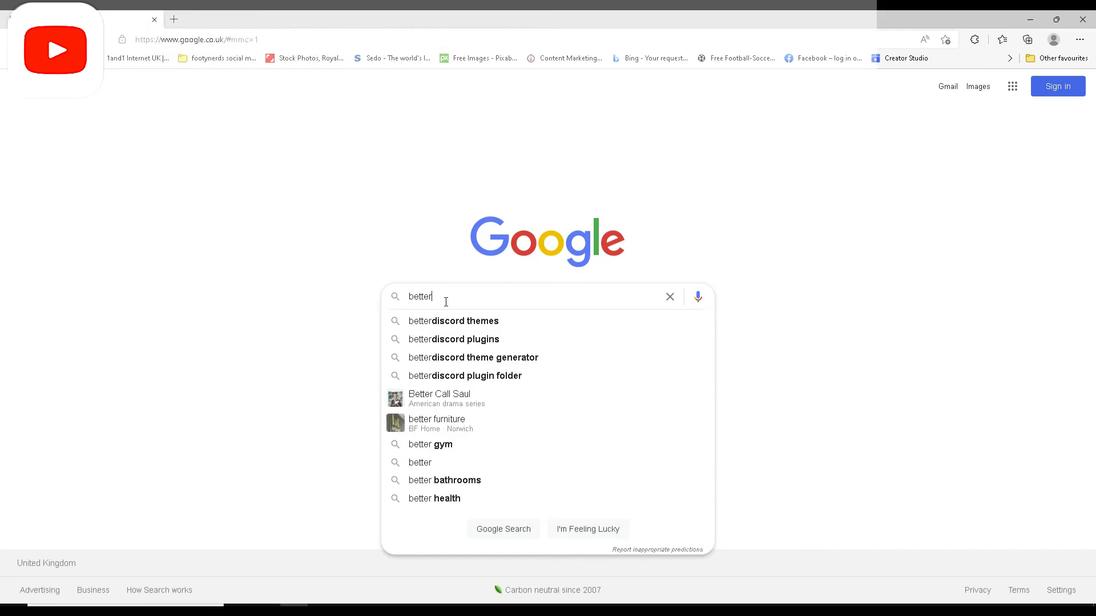
pyautogui.write('discord')
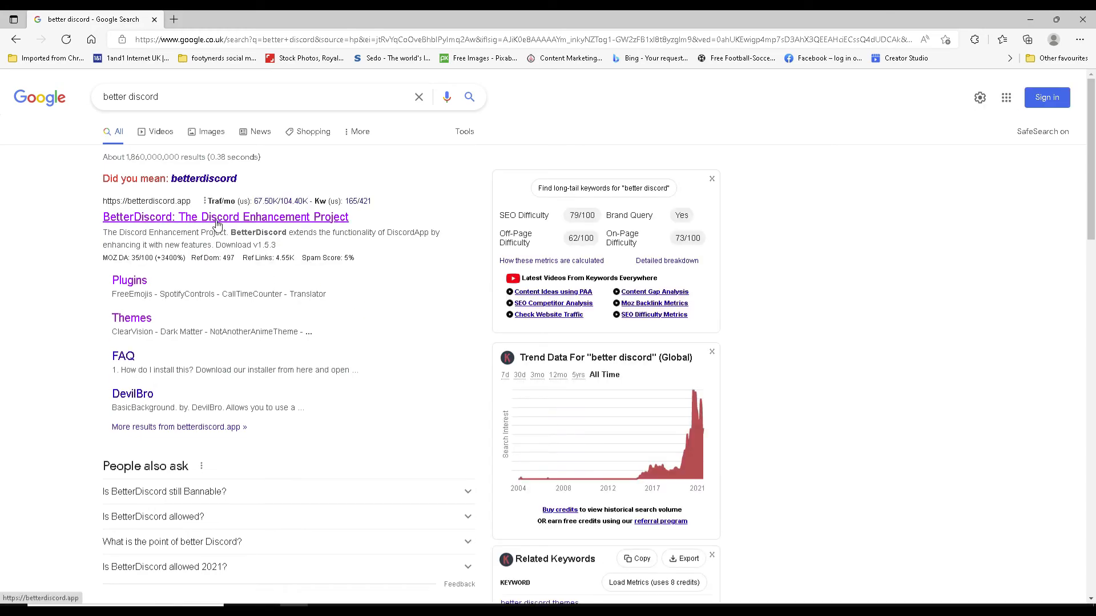
# - Go to the BetterDiscord site's plugin catalogue and search for 'spotify'
pyautogui.click(225, 217)
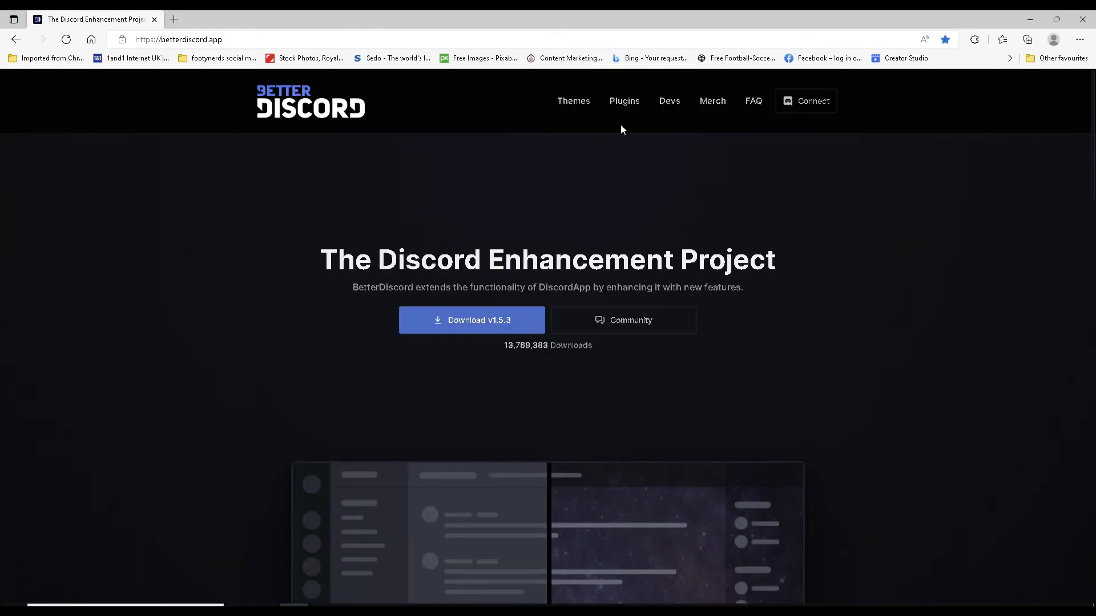
pyautogui.moveTo(624, 101)
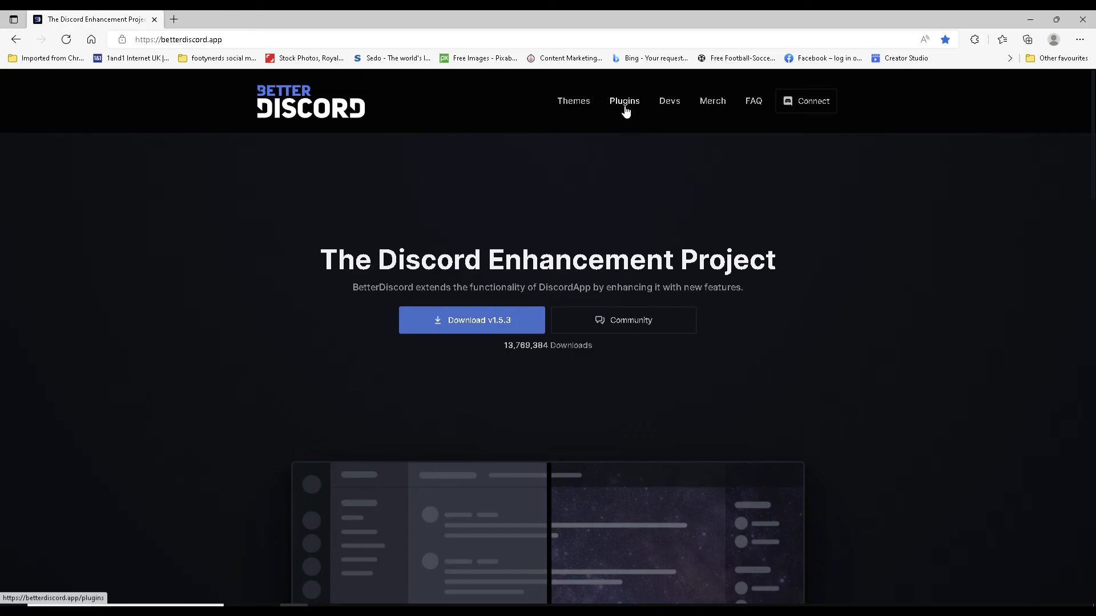
pyautogui.click(623, 101)
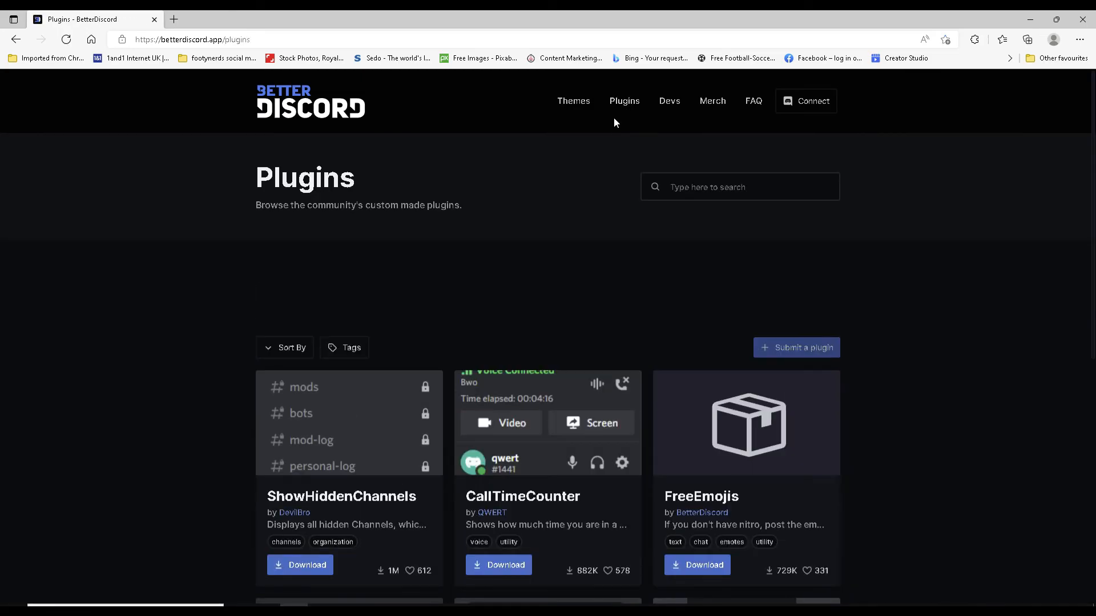
pyautogui.write('spoify')
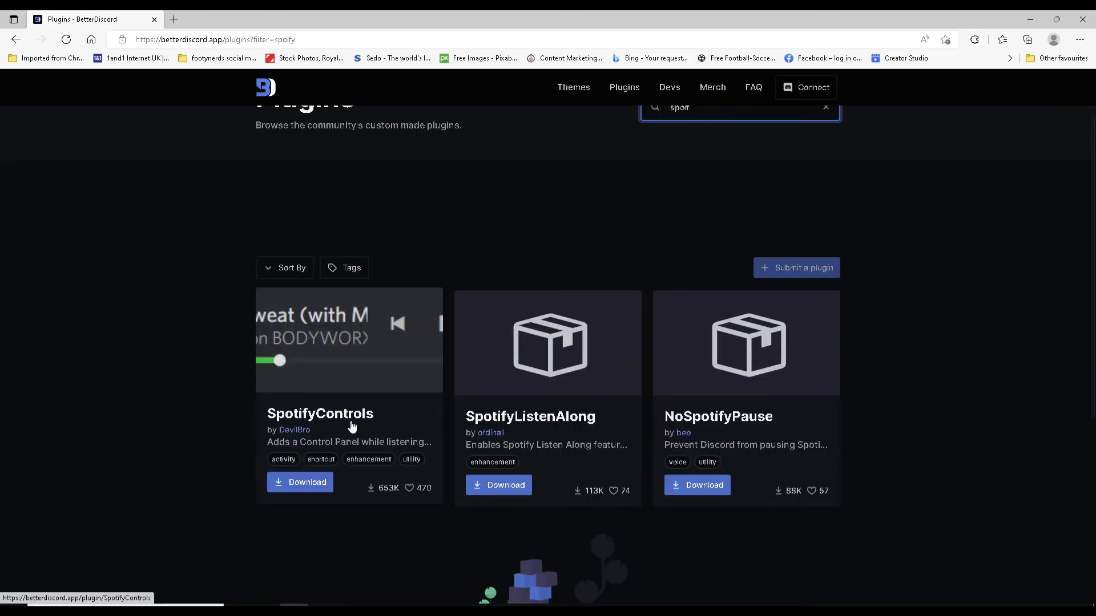
# - Download the SpotifyControls plugin file from its plugin page
pyautogui.click(320, 413)
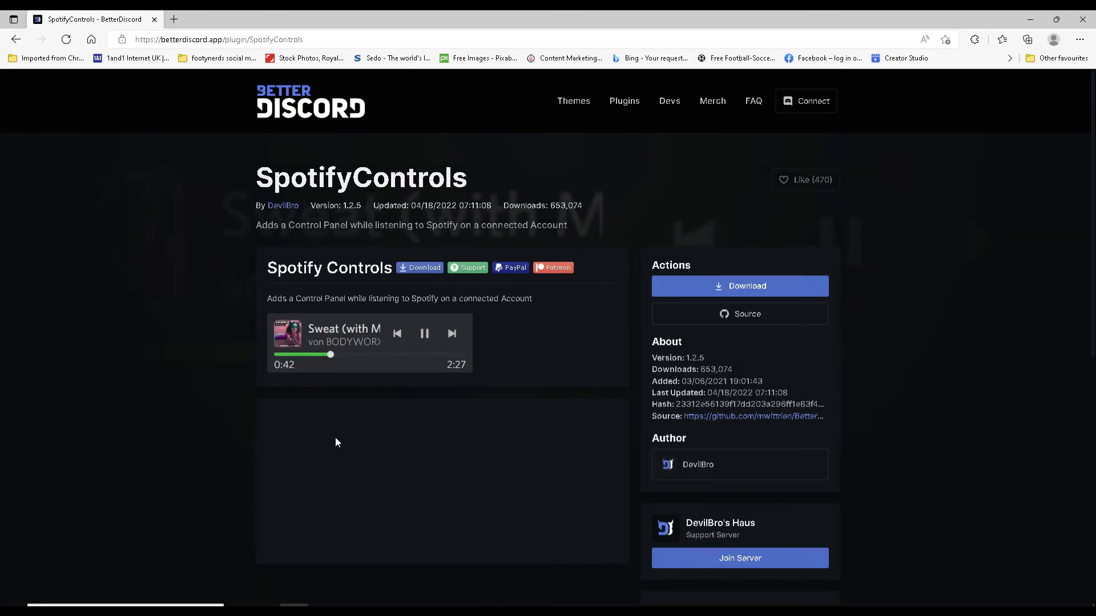
pyautogui.moveTo(330, 310)
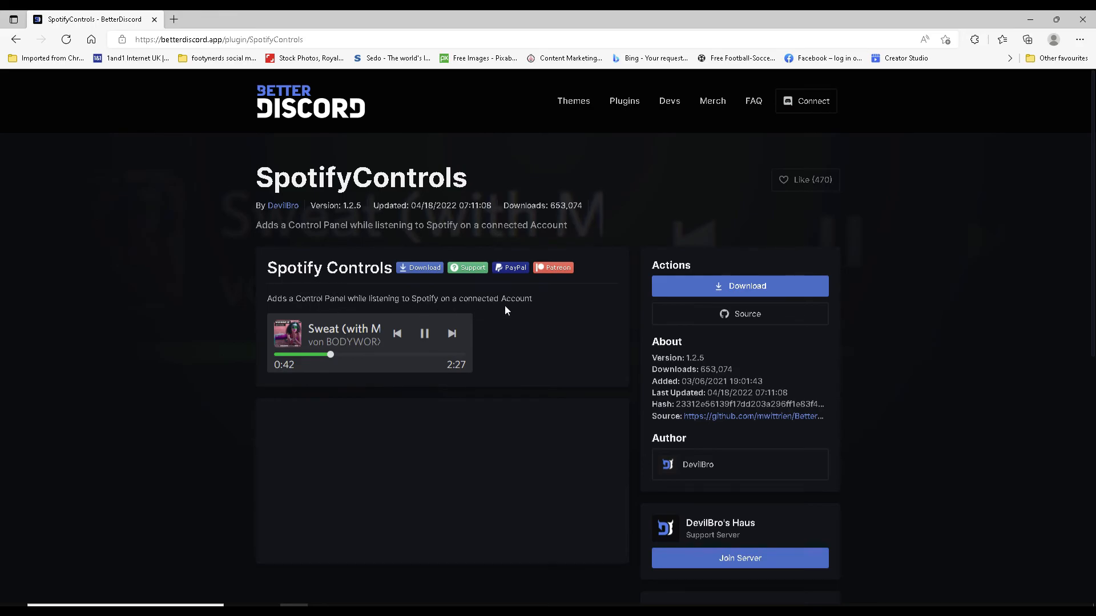
pyautogui.moveTo(738, 285)
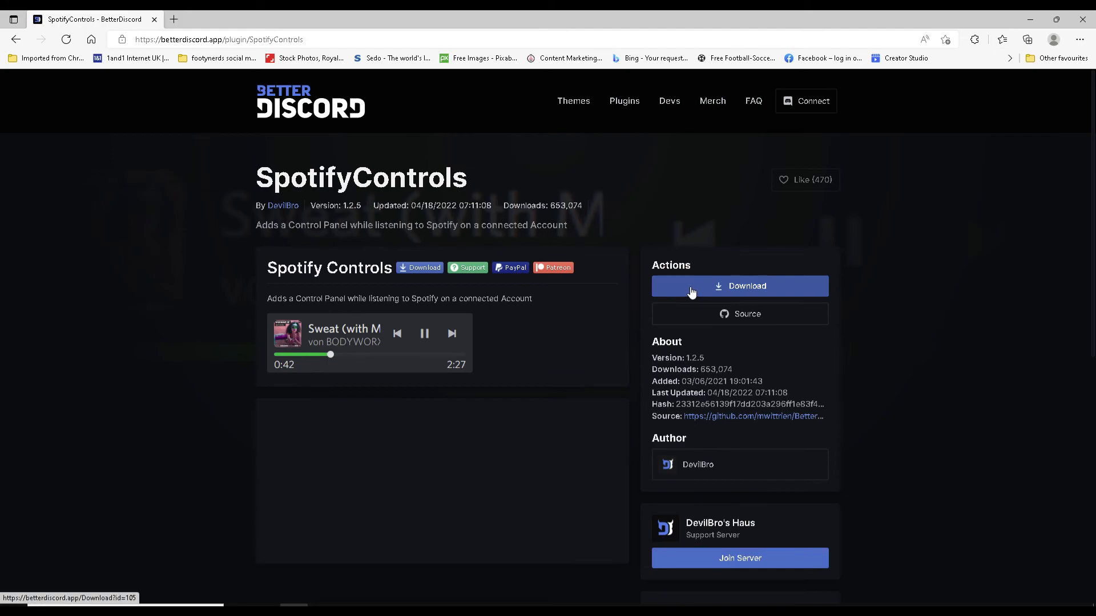
pyautogui.click(739, 285)
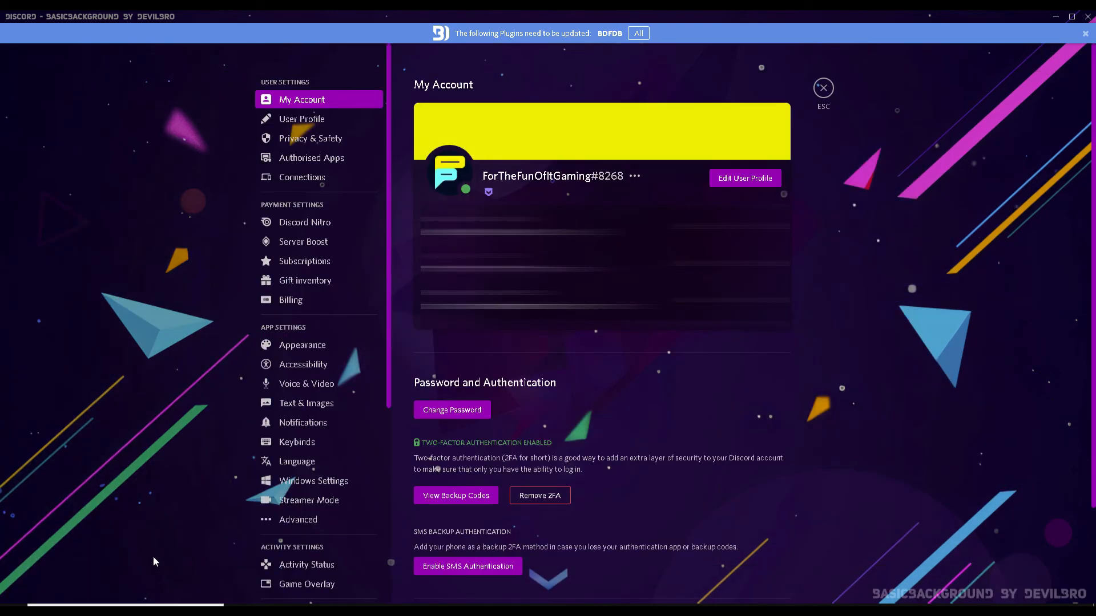
pyautogui.moveTo(597, 44)
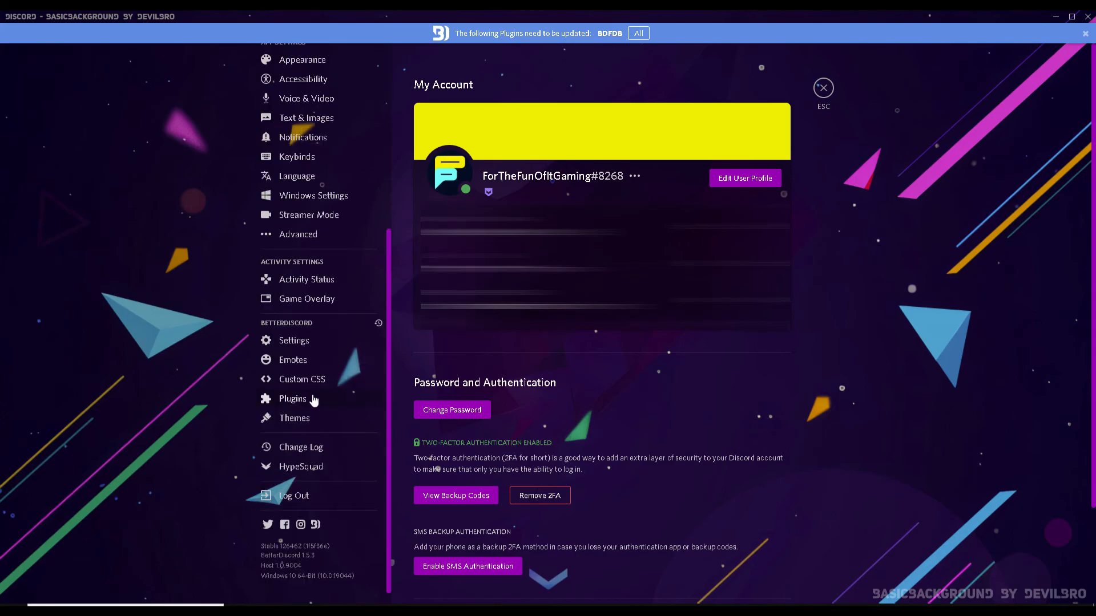
# - Show the BetterDiscord Plugins list in Discord's User Settings
pyautogui.click(292, 399)
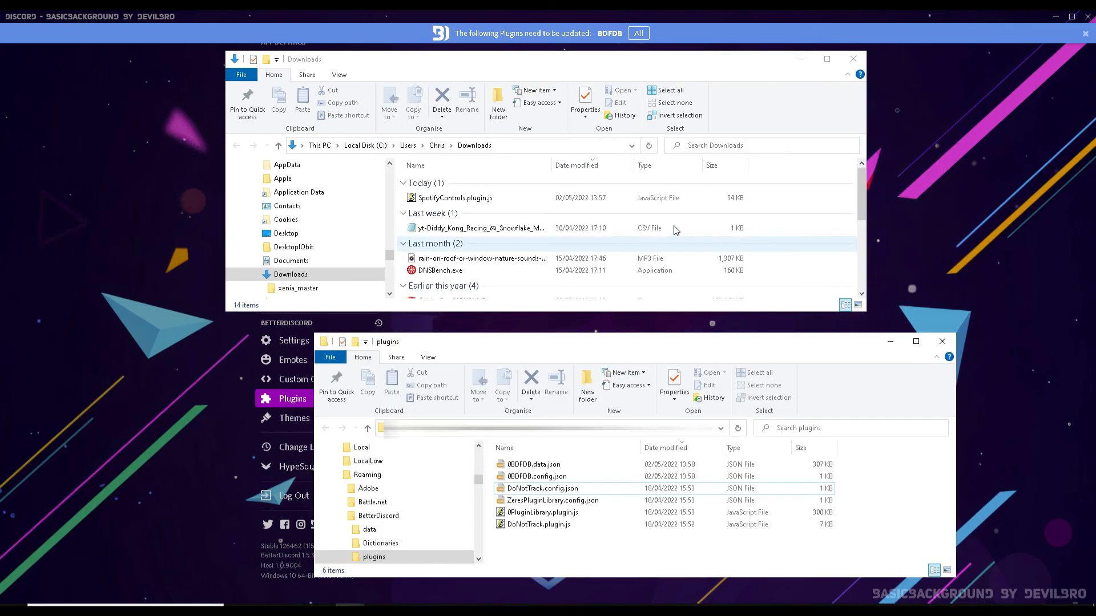
# - Move SpotifyControls.plugin.js from Downloads into the BetterDiscord plugins folder and close it
pyautogui.moveTo(454, 197); pyautogui.dragTo(591, 323)
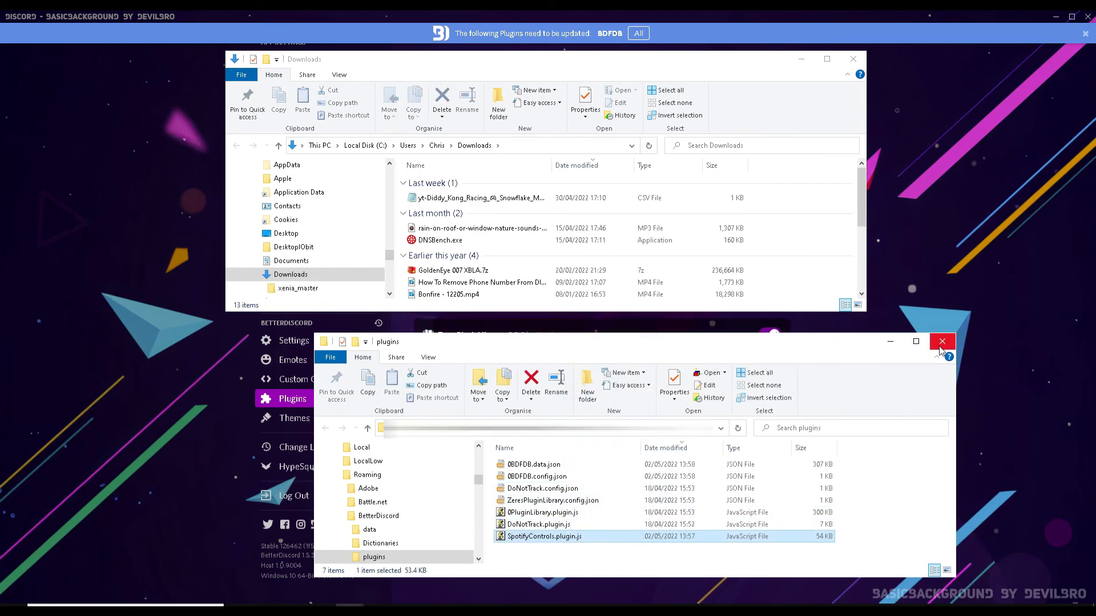
pyautogui.click(942, 342)
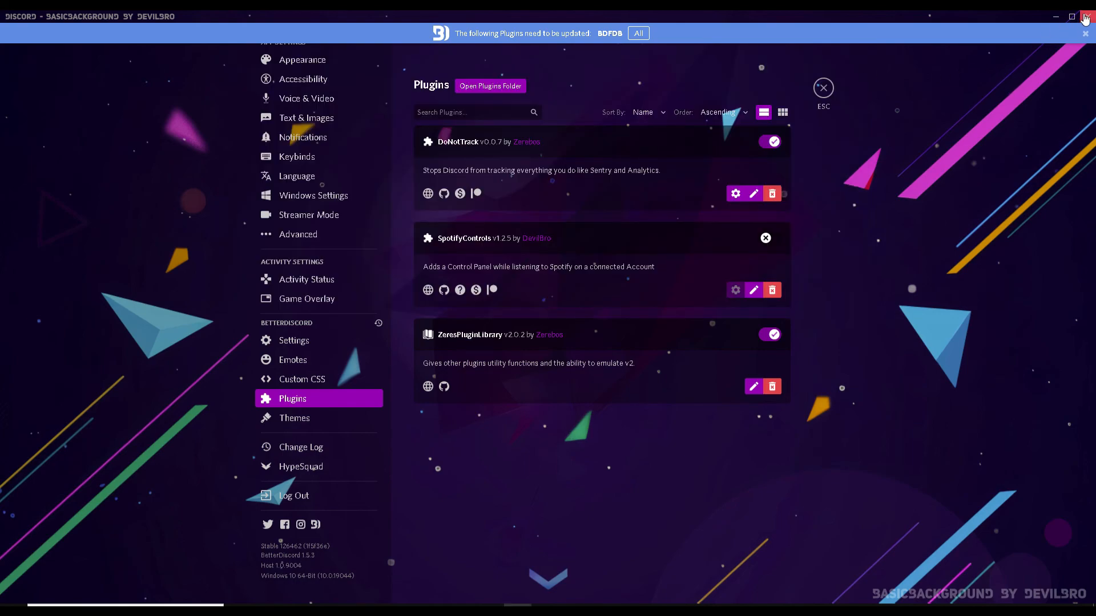
# - Enable the SpotifyControls plugin and return to the server chat
pyautogui.click(1057, 16)
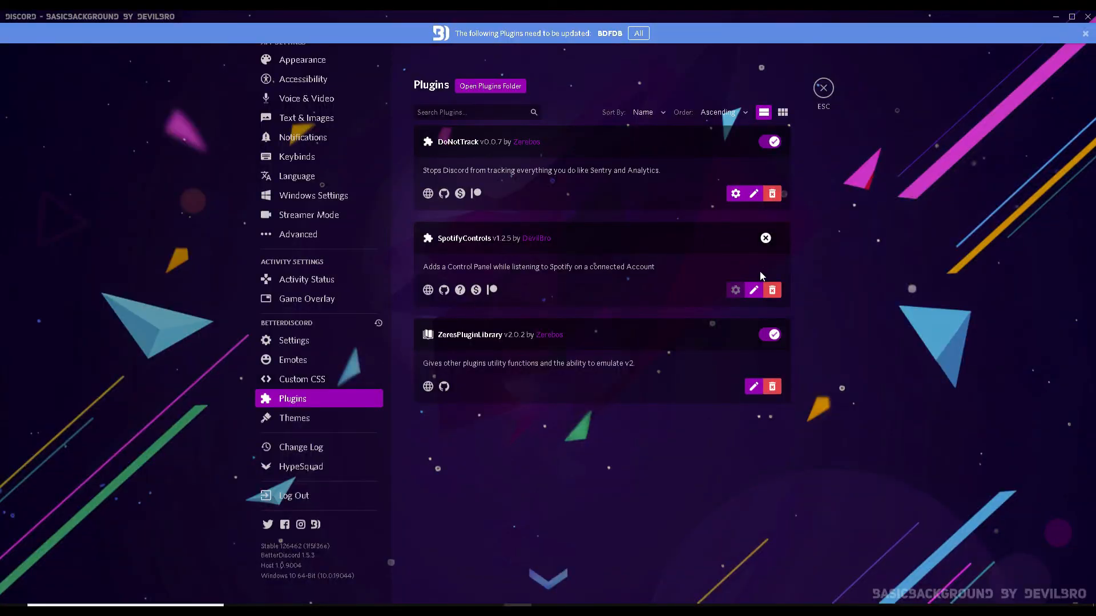
pyautogui.click(770, 237)
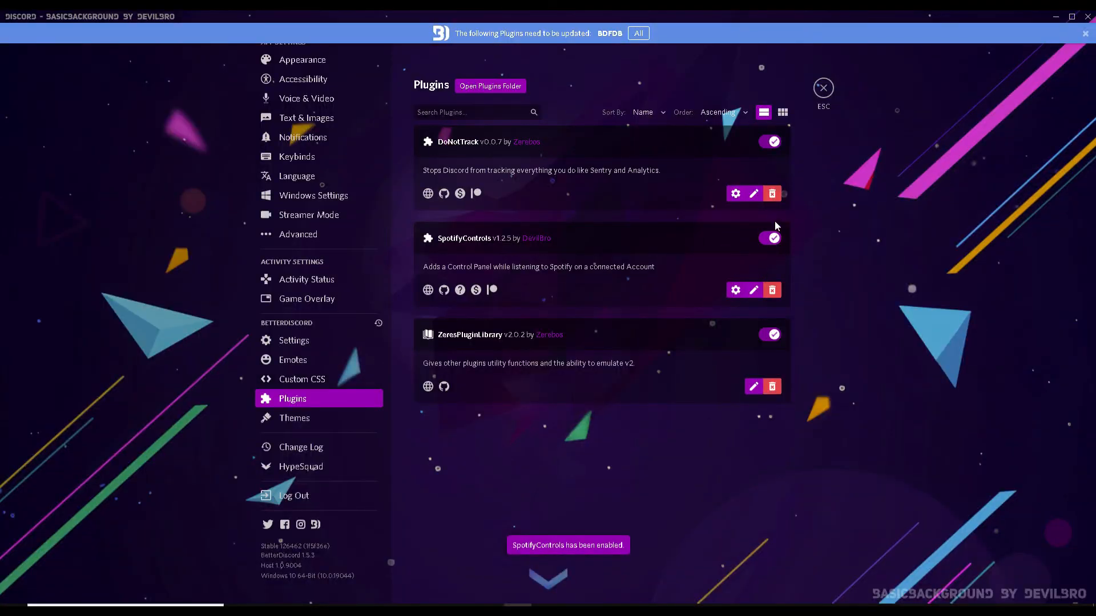
pyautogui.click(823, 88)
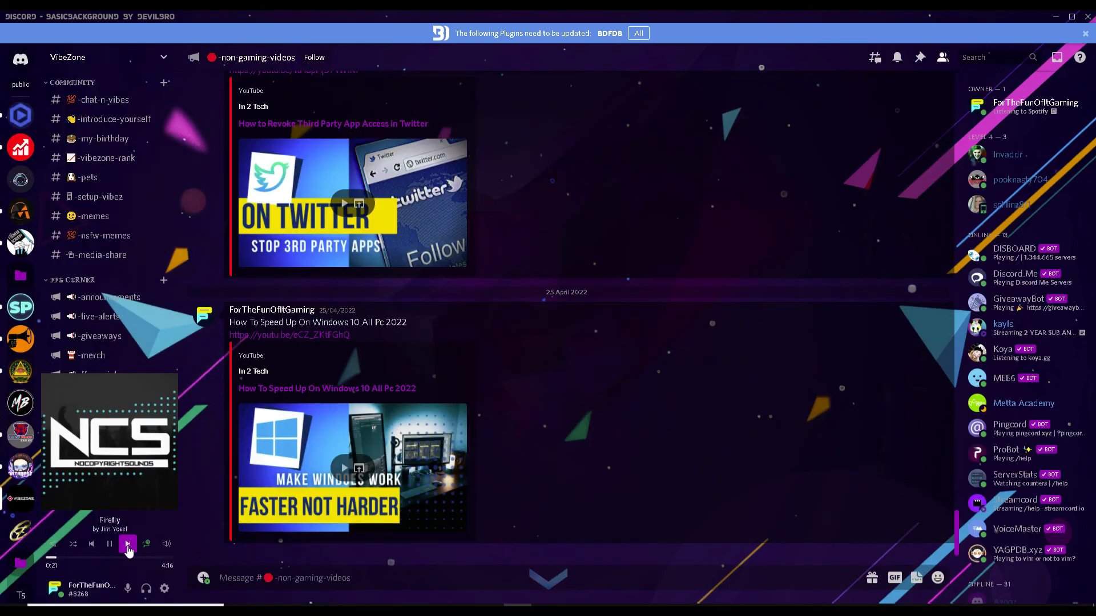
# - Skip to the next Spotify track and insert its link into the message box
pyautogui.click(128, 545)
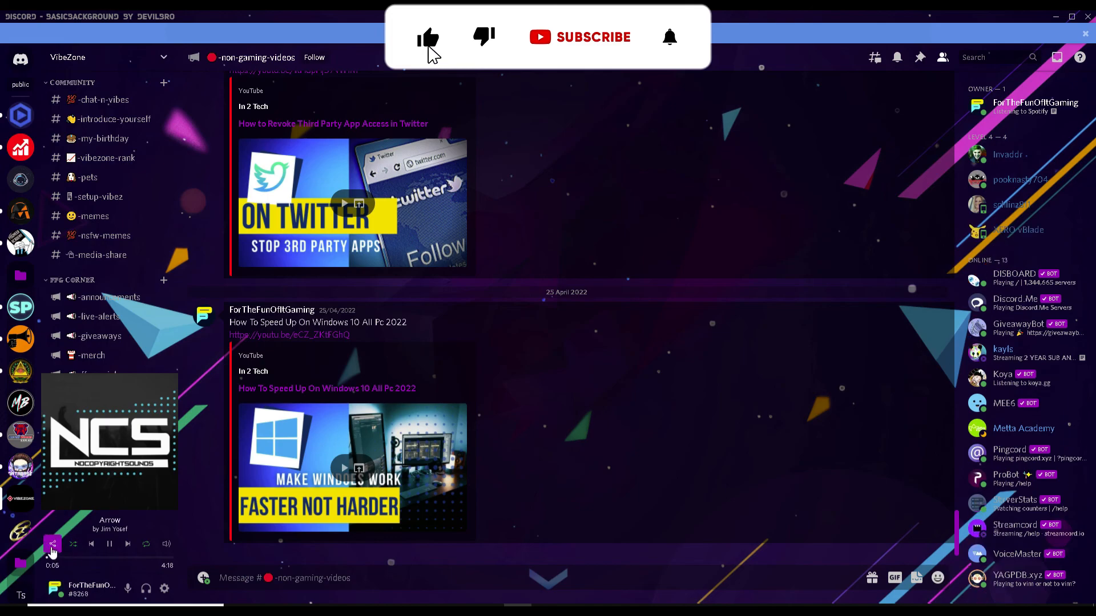
pyautogui.click(594, 36)
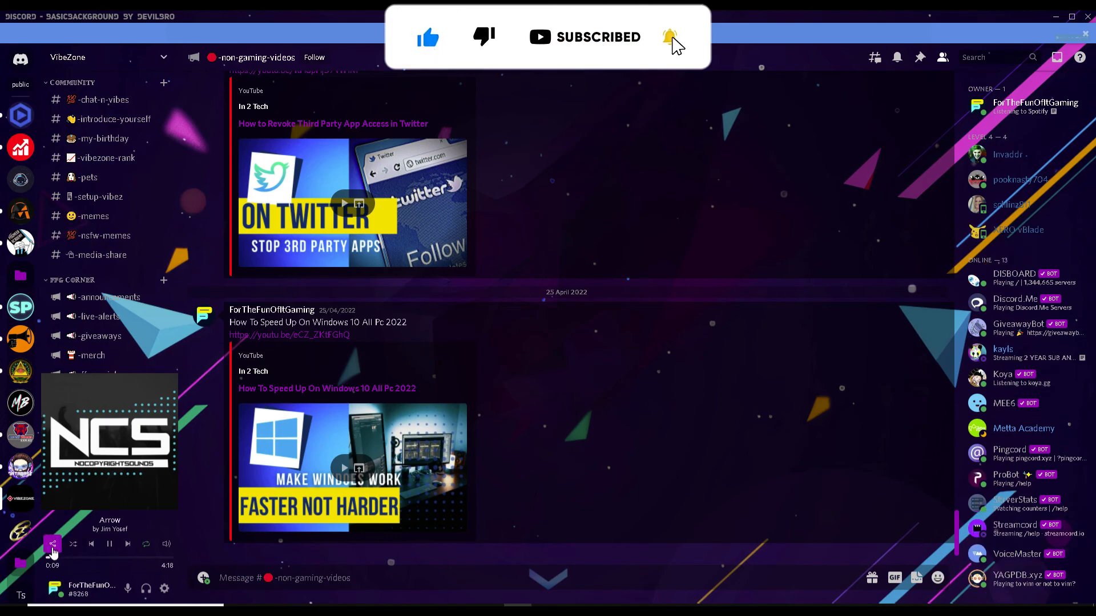
pyautogui.click(53, 544)
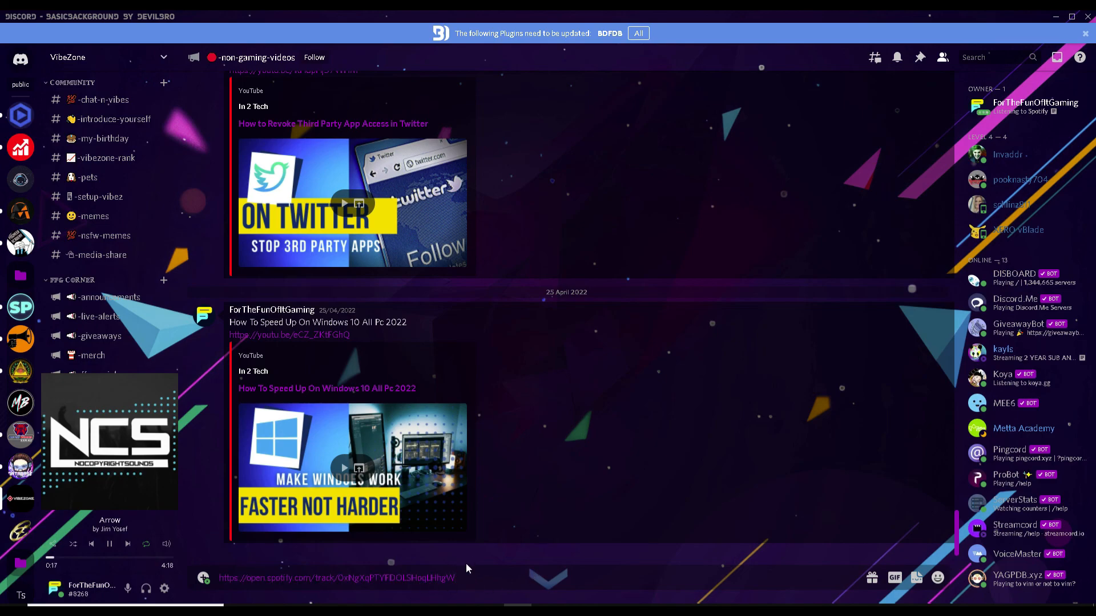
# - Clear the song link draft and turn on 'Display Spotify as your status'
pyautogui.click(319, 577)
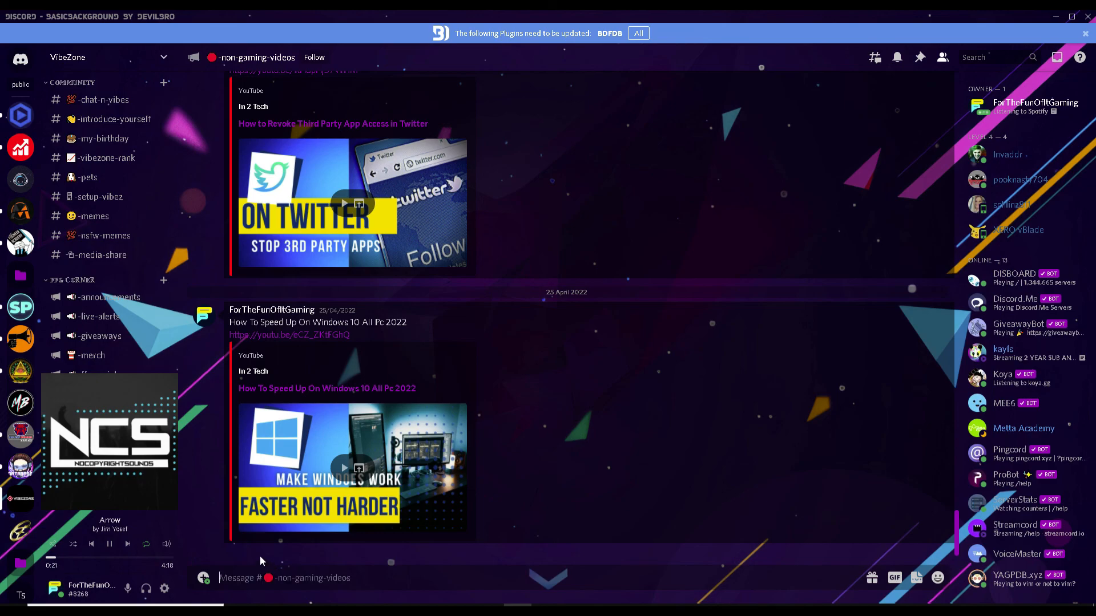
pyautogui.moveTo(165, 502)
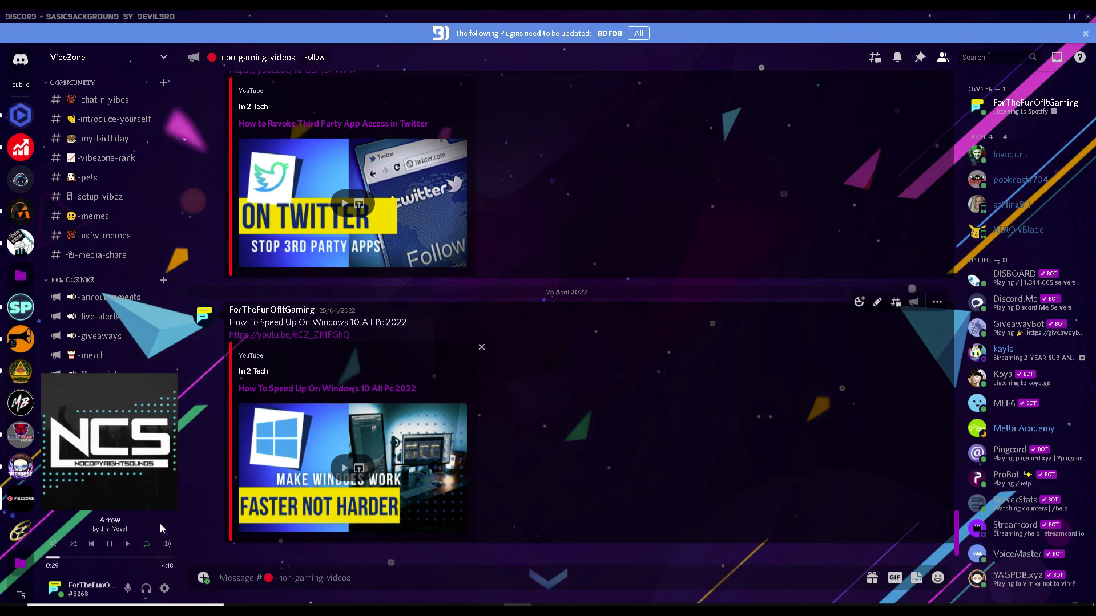
pyautogui.moveTo(168, 500)
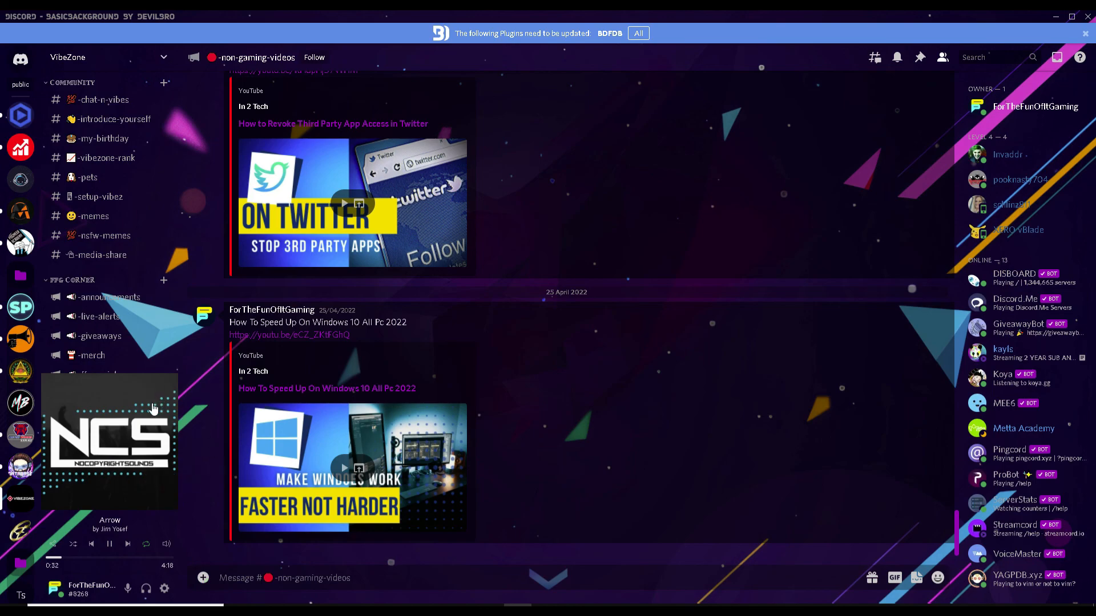
pyautogui.moveTo(1041, 118)
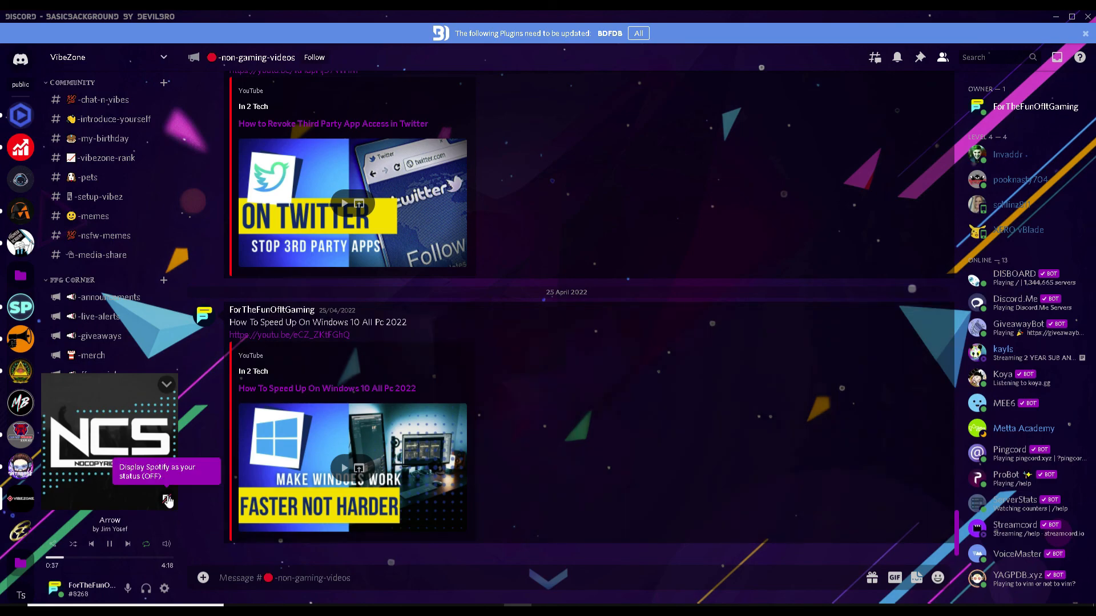
pyautogui.click(166, 503)
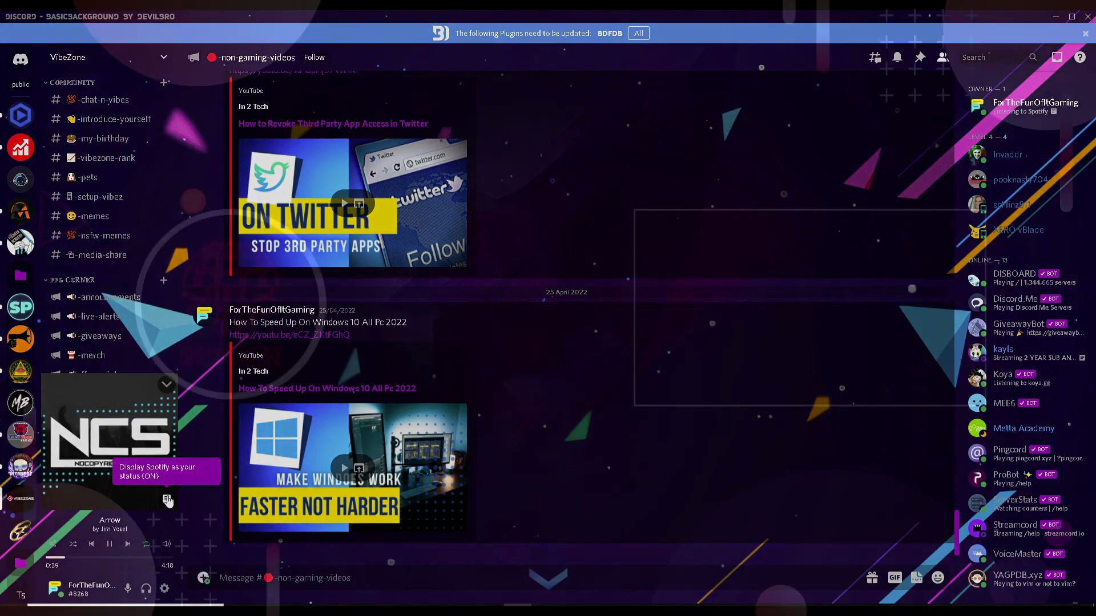